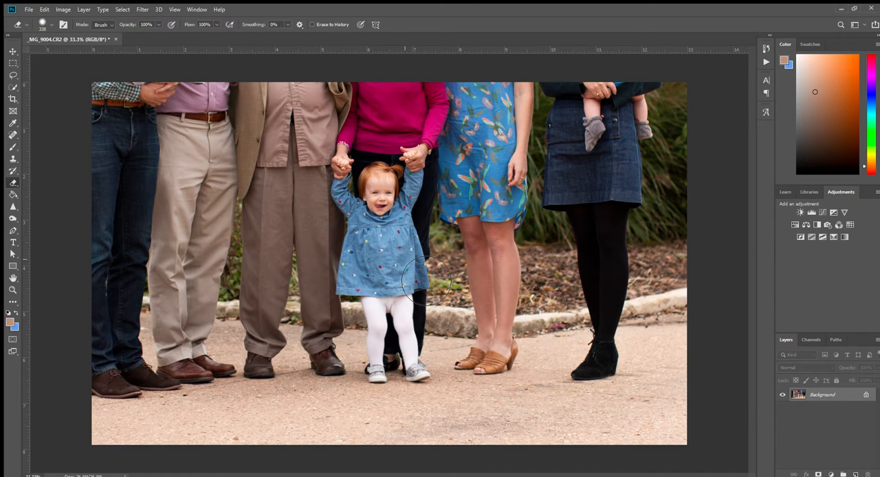
mouse_move(308, 213)
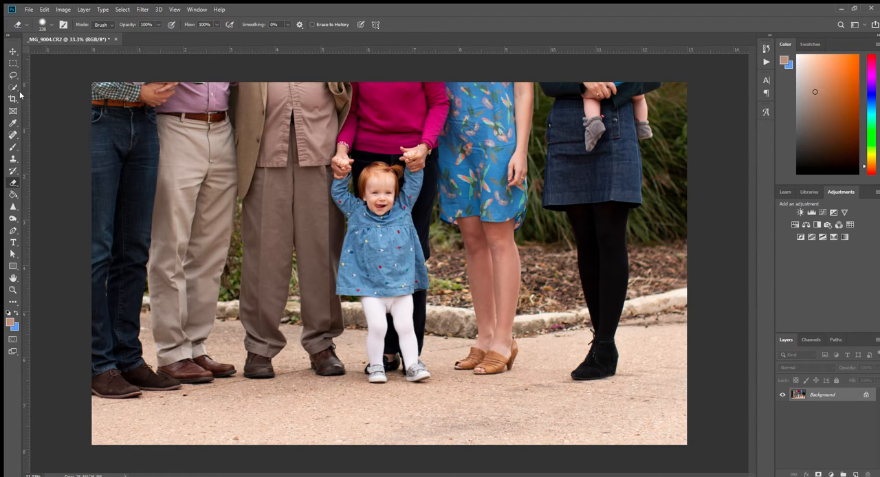
Warp the toddler's dress, dragging its hem down over her diaper
click(10, 87)
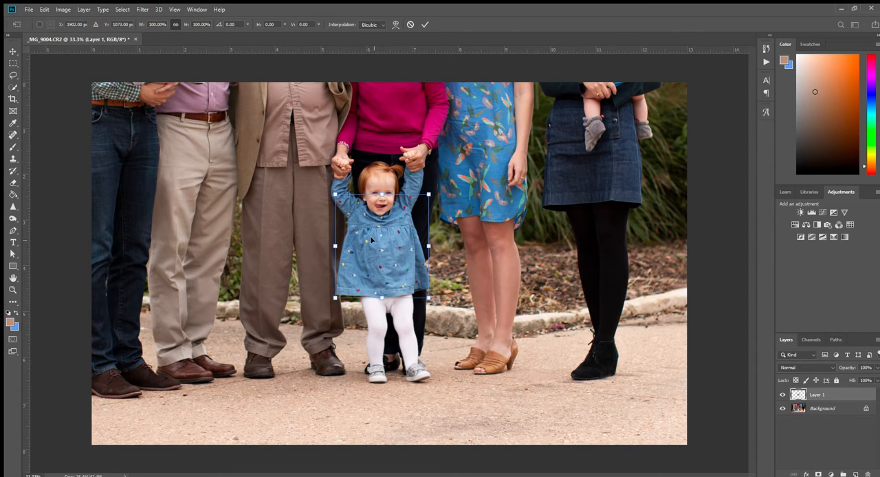
mouse_move(390, 294)
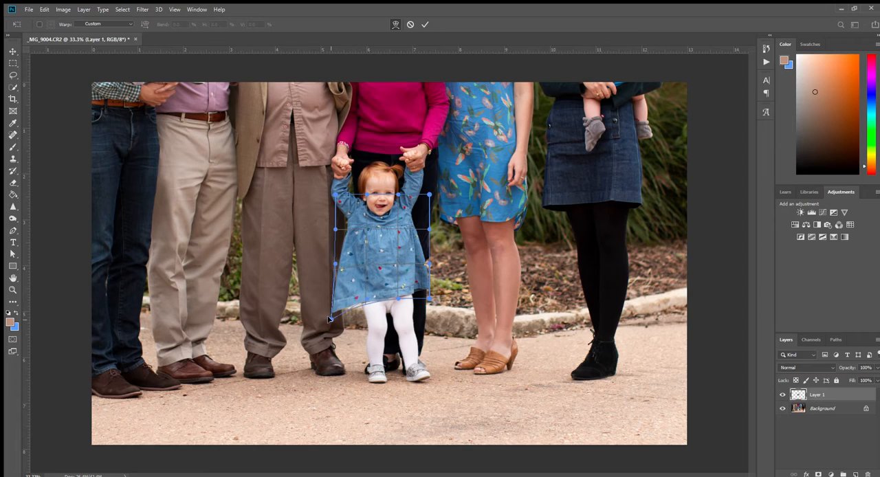
drag(328, 318, 335, 323)
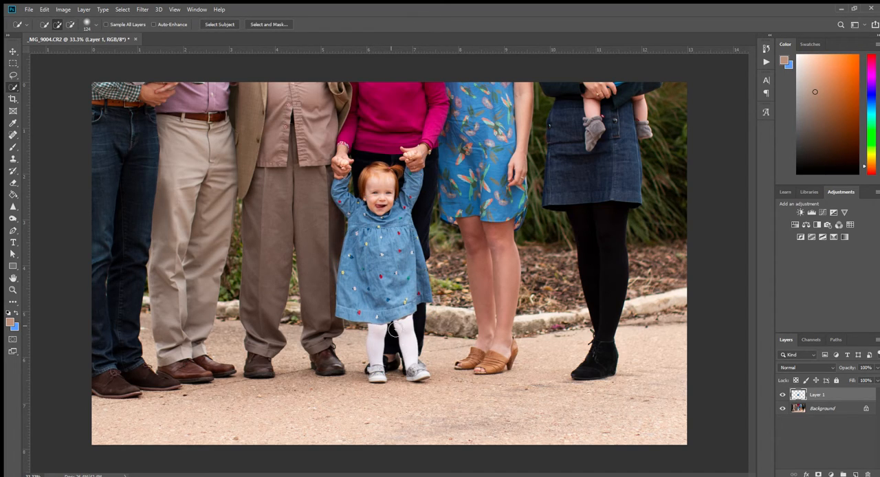
Zoom in on the dress hem and the toddler's legs
click(12, 291)
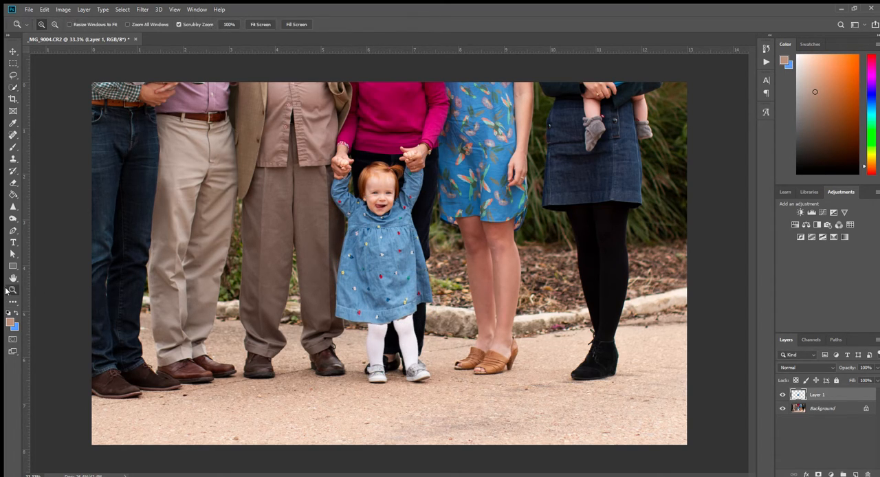
click(397, 324)
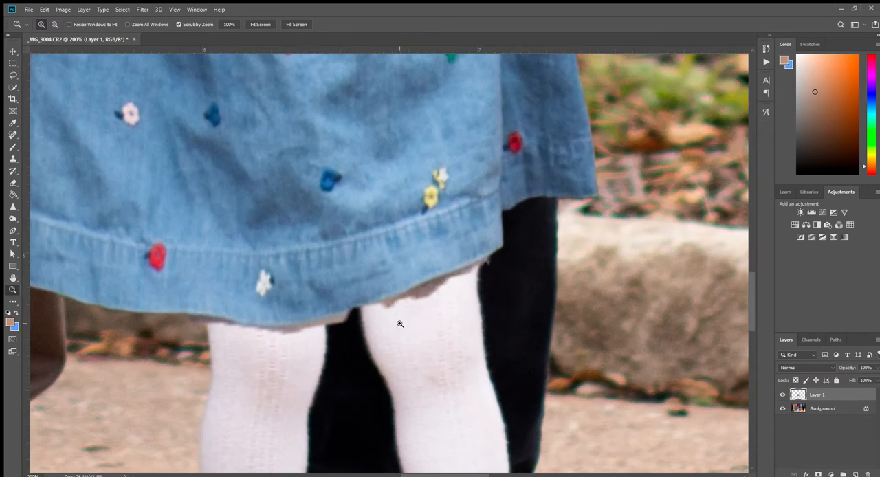
click(12, 183)
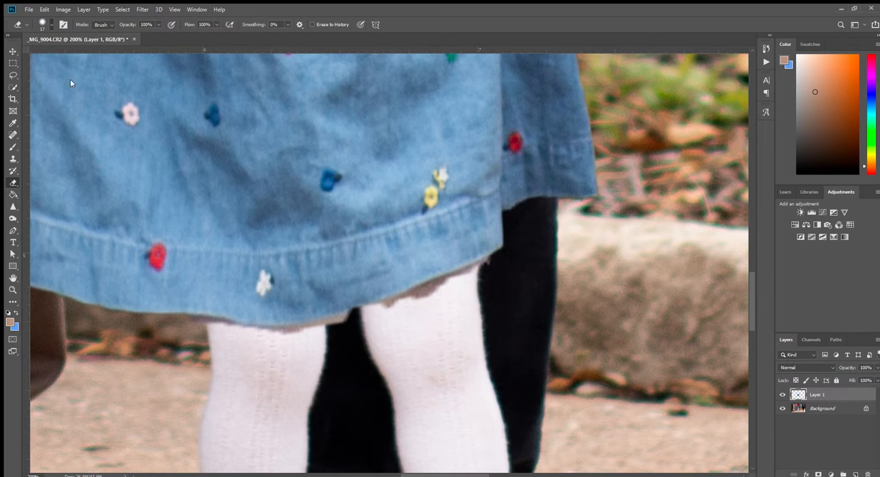
mouse_move(257, 347)
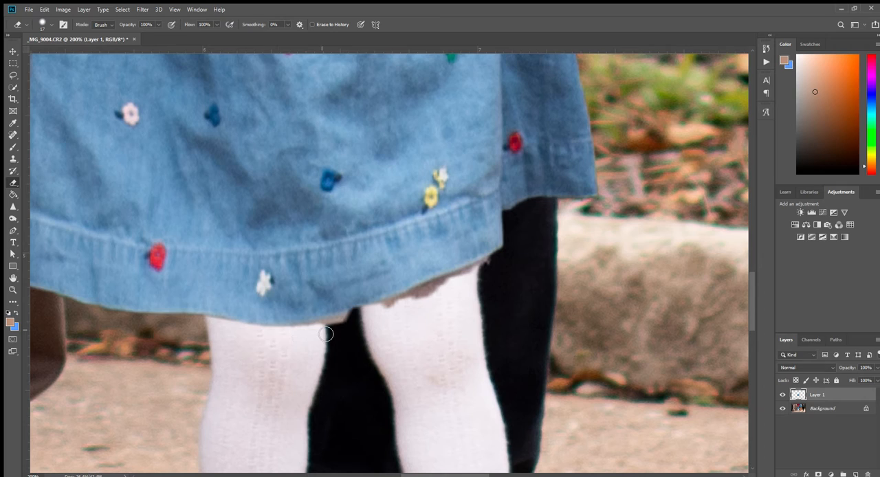
Erase the stray hem edges above the left and right legs
drag(326, 334, 383, 310)
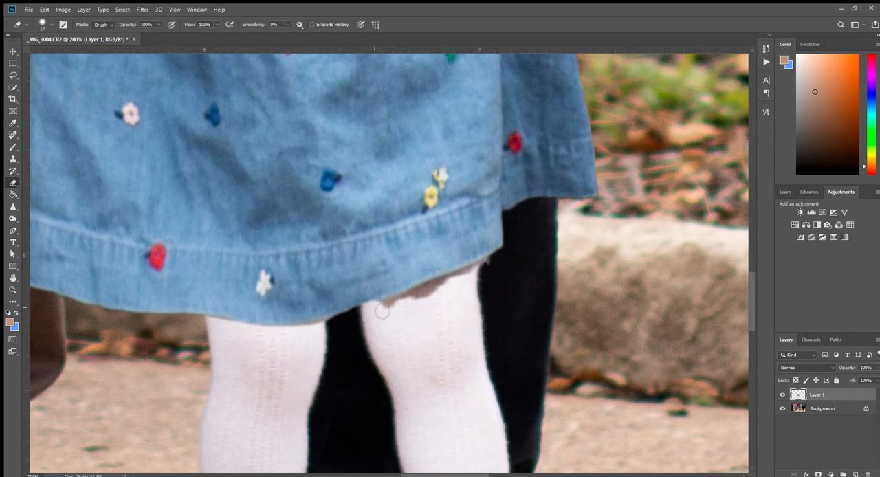
drag(381, 311, 472, 279)
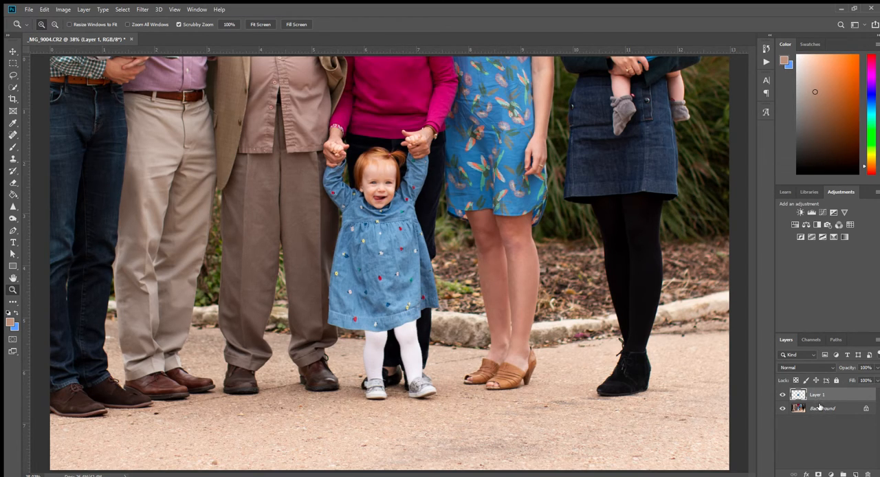
Burn the tights below the hem with Highlights range on the Background layer, then return to Midtones
click(823, 408)
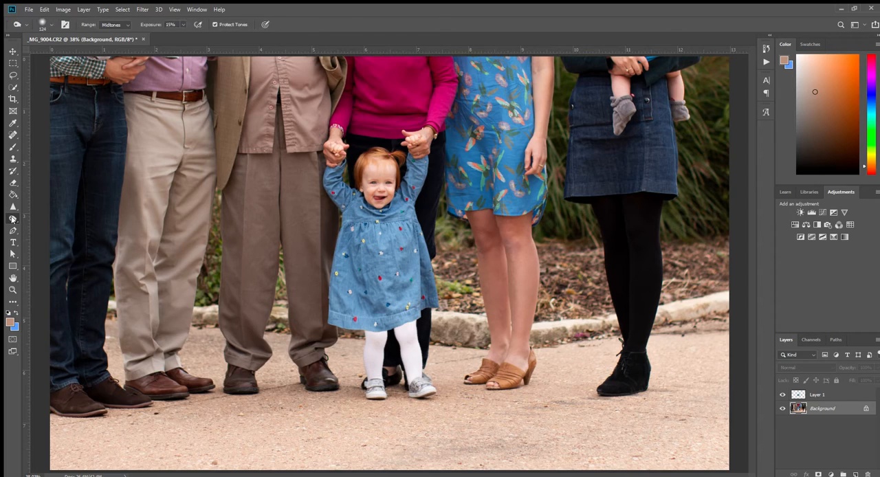
mouse_move(2, 204)
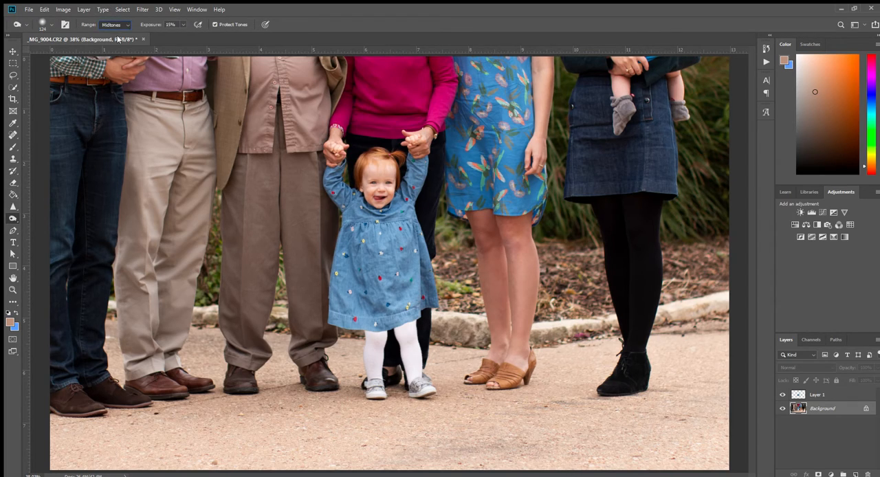
click(115, 26)
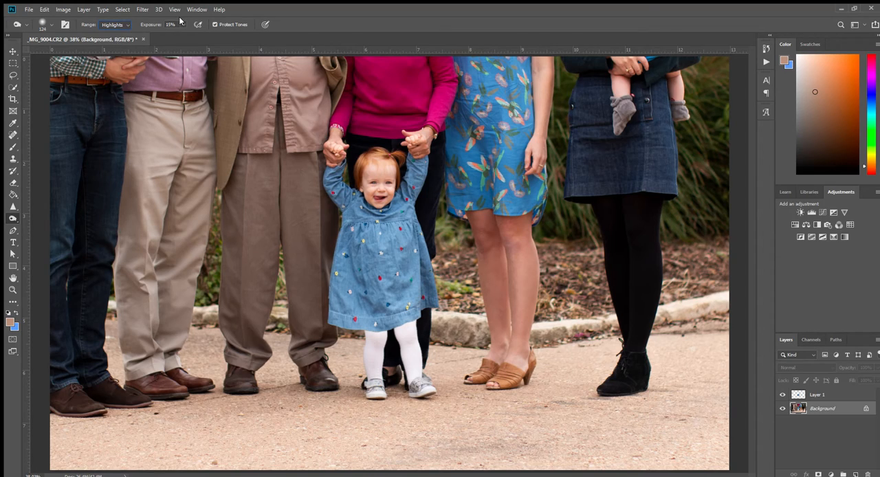
mouse_move(374, 333)
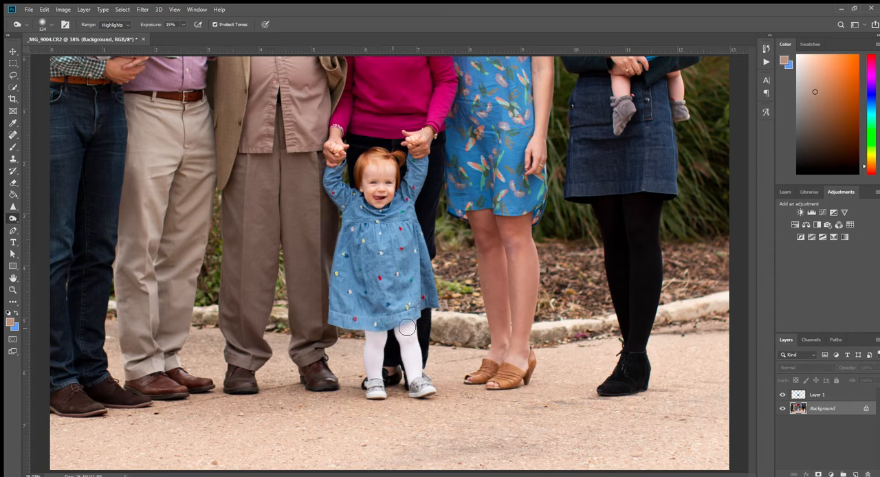
mouse_move(181, 202)
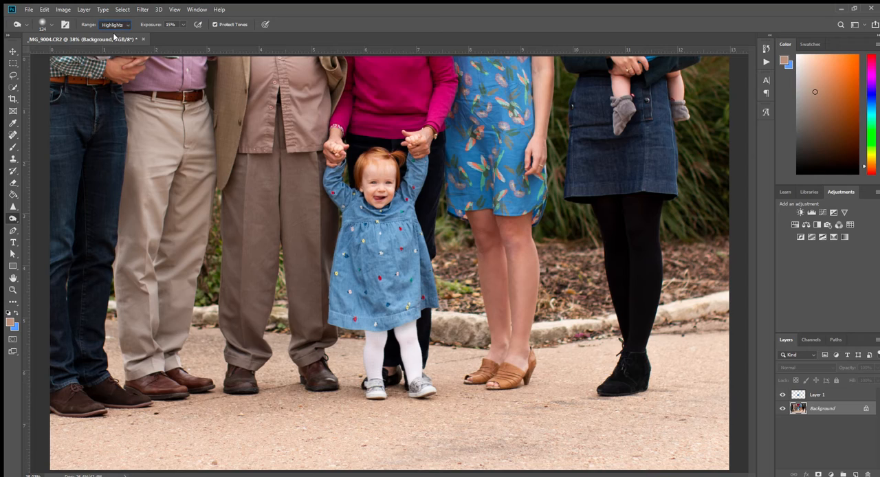
click(119, 25)
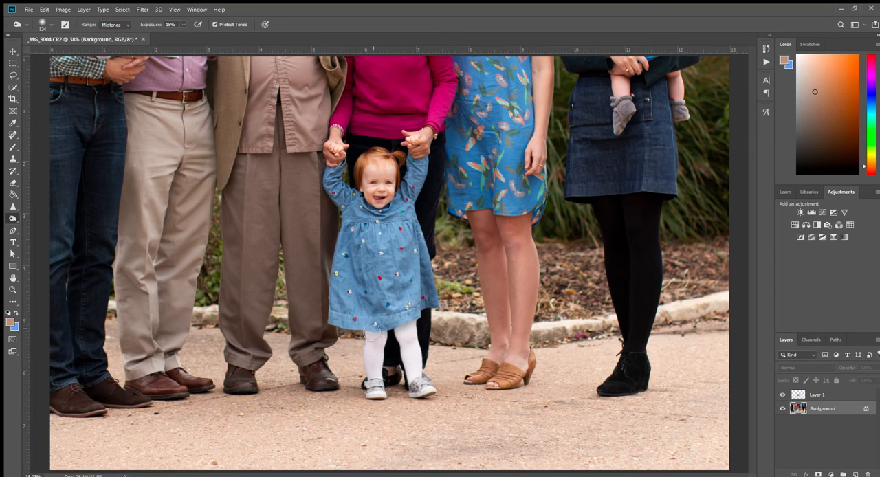